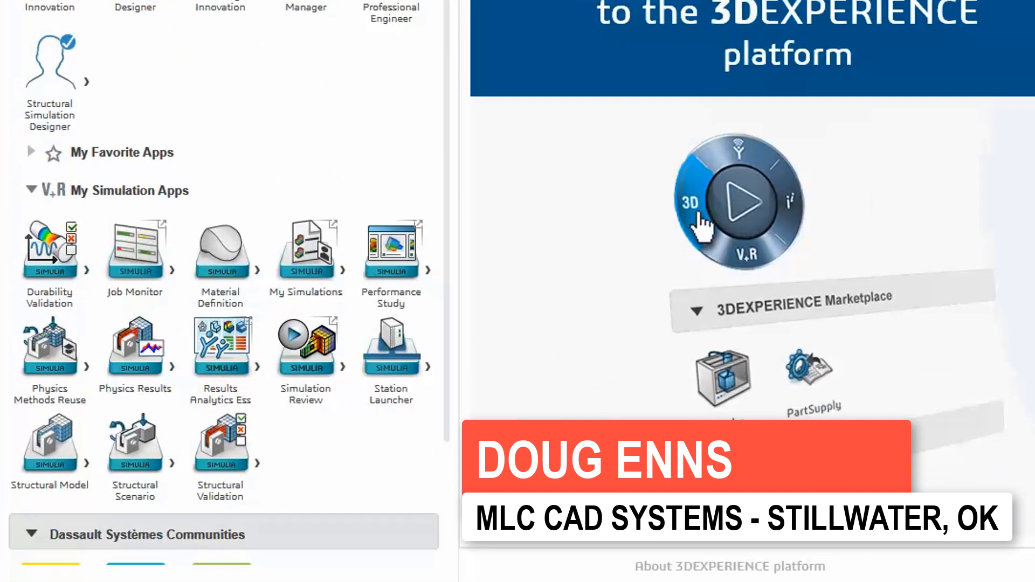
mouse_move(139, 454)
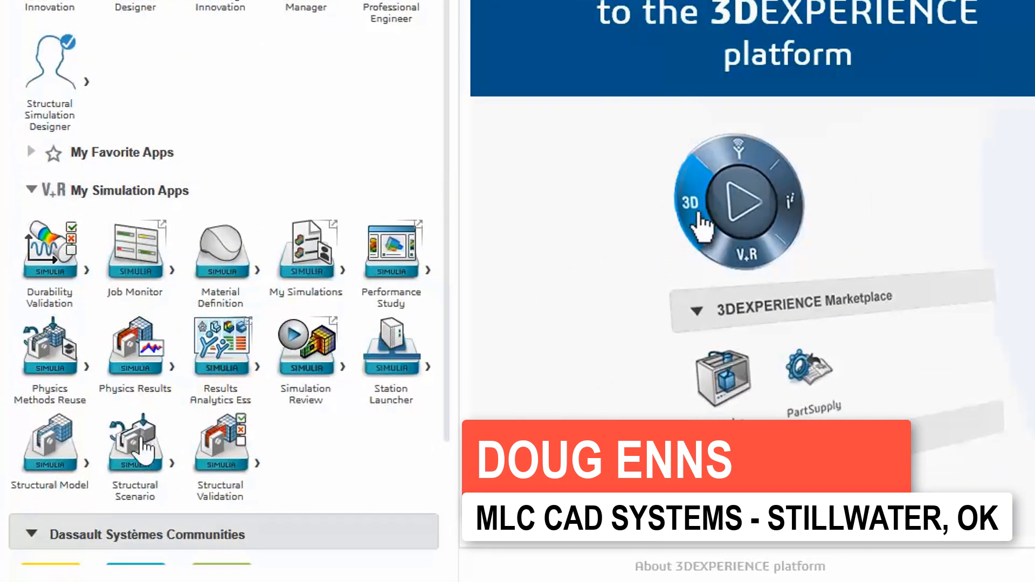
mouse_move(141, 450)
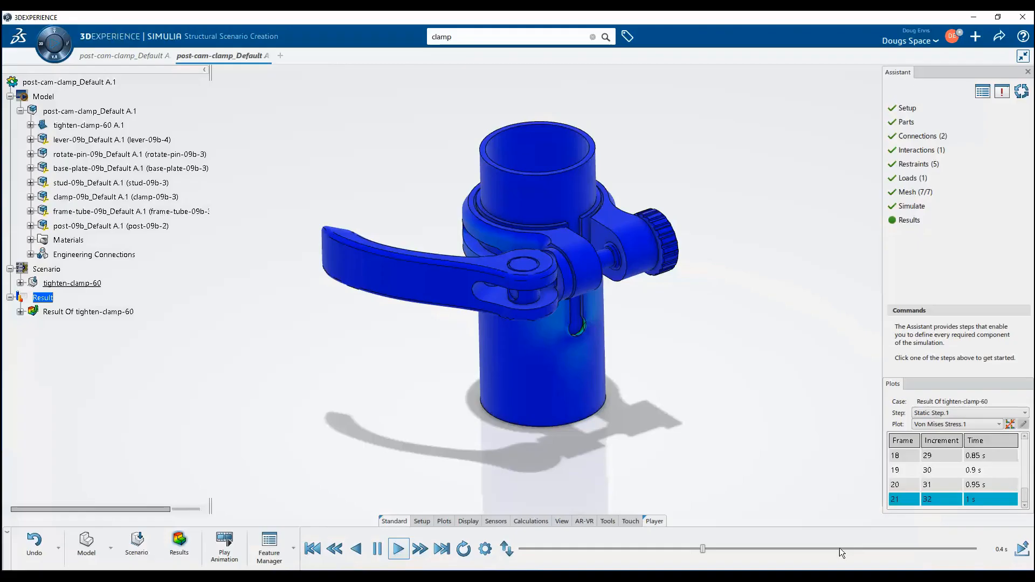
Replay the clamp's Von Mises stress frames so the lever swings through its tightening history.
left_click(400, 549)
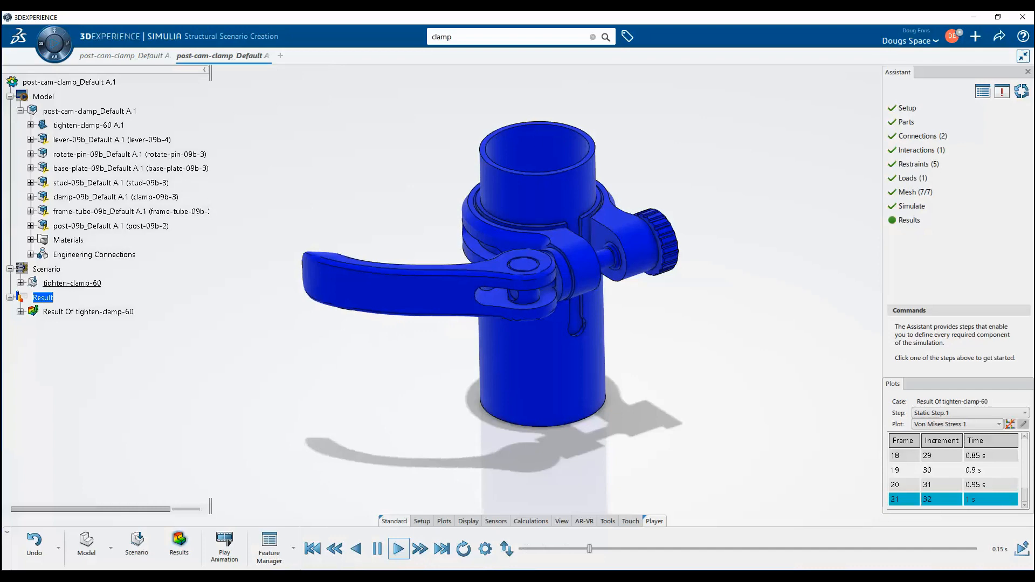
left_click(399, 550)
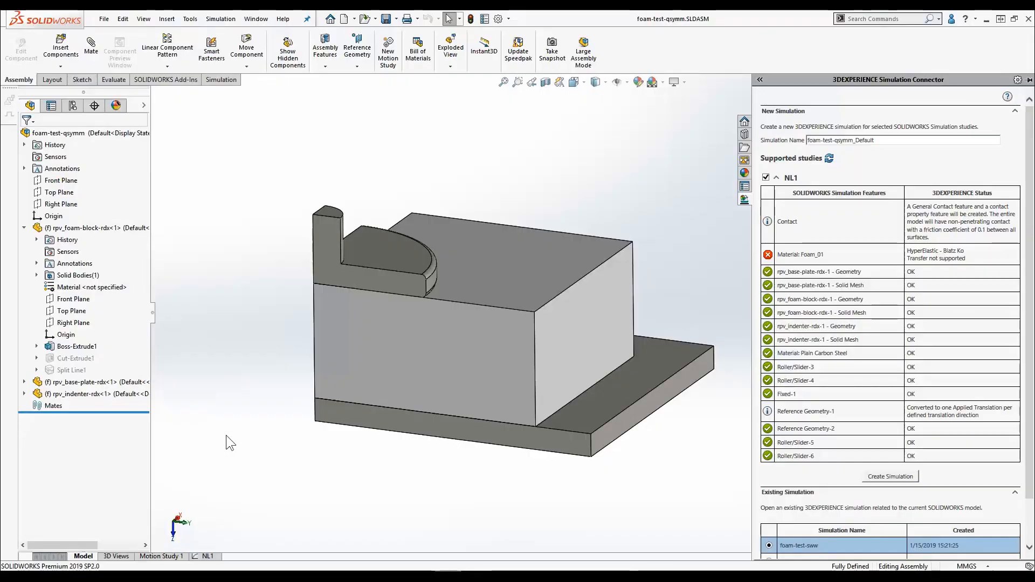
mouse_move(245, 446)
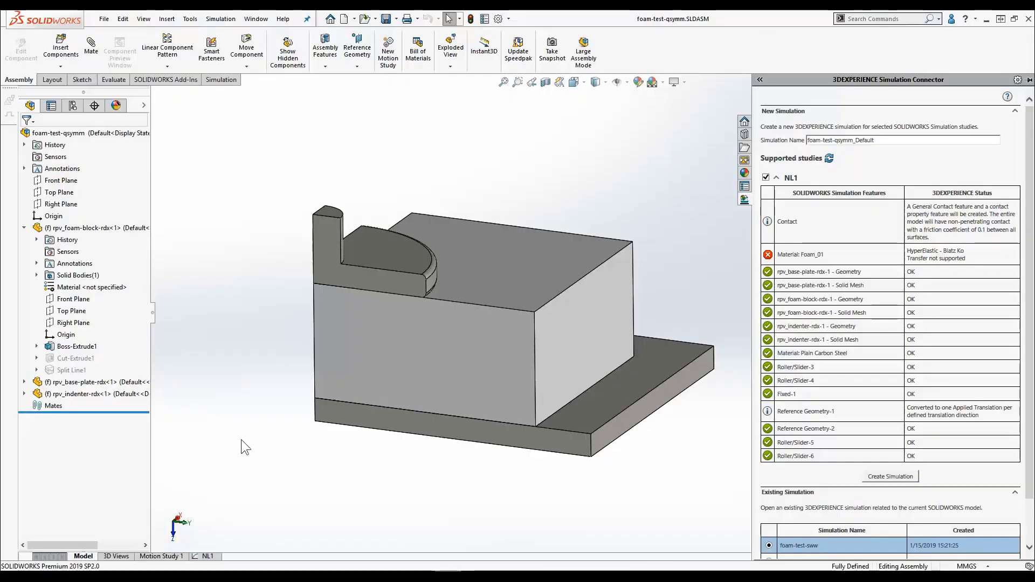
Create a new 3DEXPERIENCE simulation from the checked NL1 study.
left_click(890, 476)
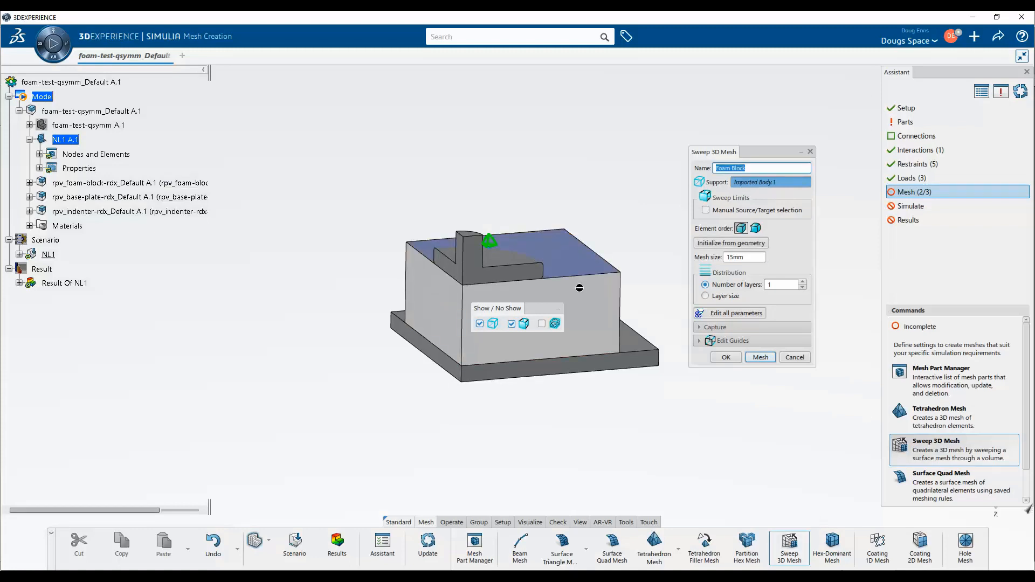
Mesh the foam block at 5mm, play its NL1 displacement results, then save the holed block.
type("5mm")
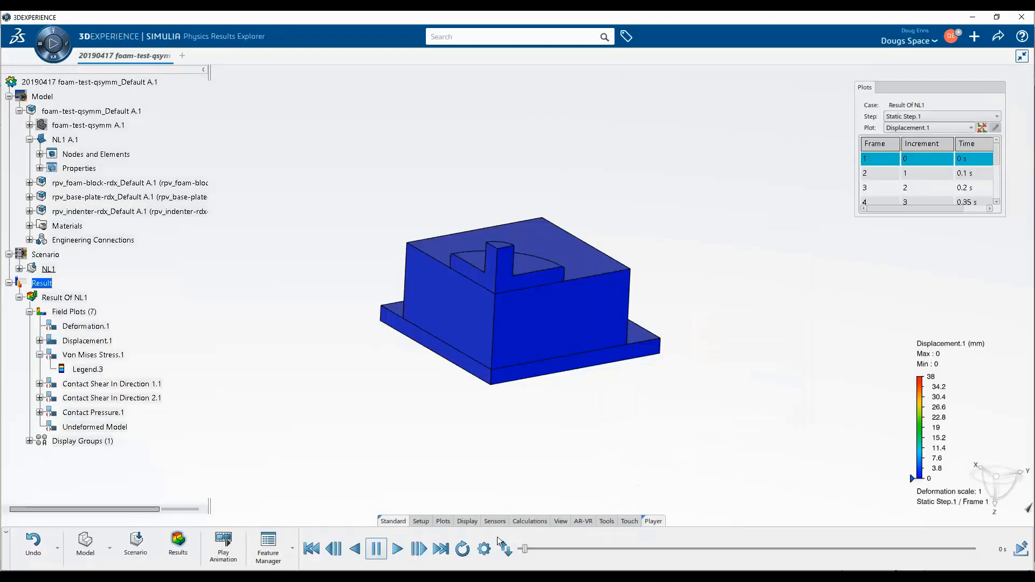
left_click(397, 549)
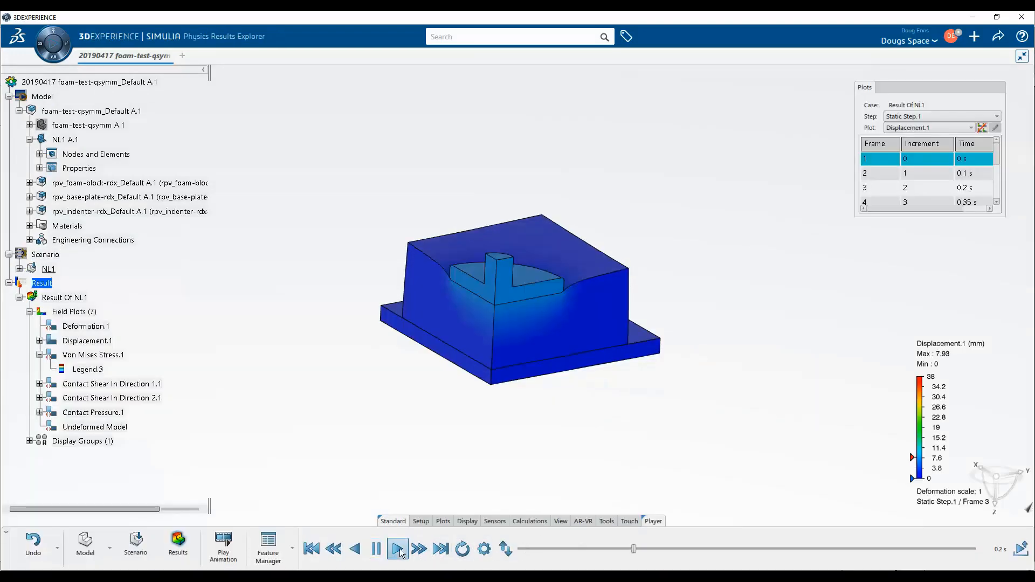
left_click(397, 549)
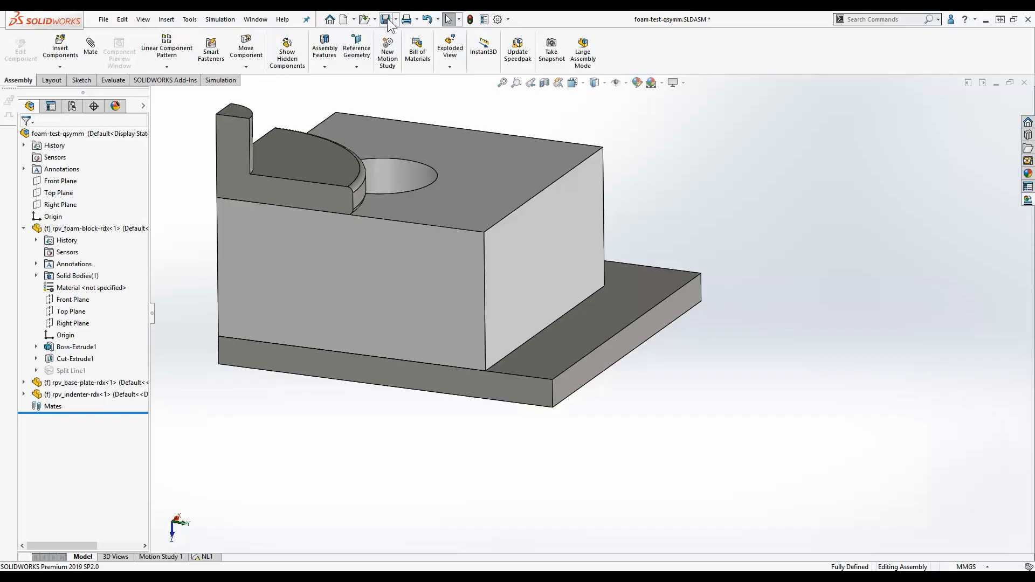
left_click(831, 536)
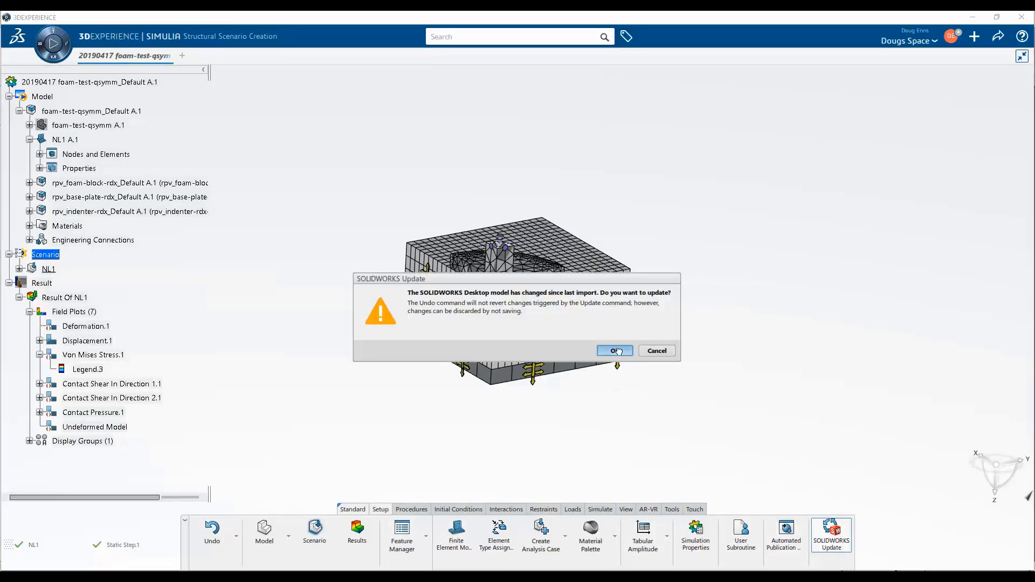
left_click(615, 351)
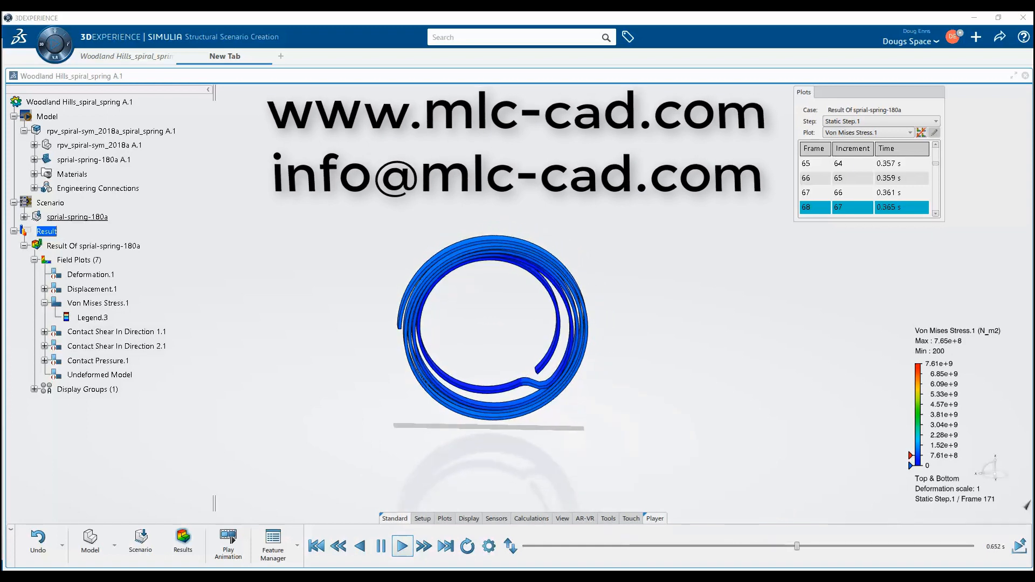
Play the spiral spring's Von Mises stress animation through the static step.
left_click(402, 547)
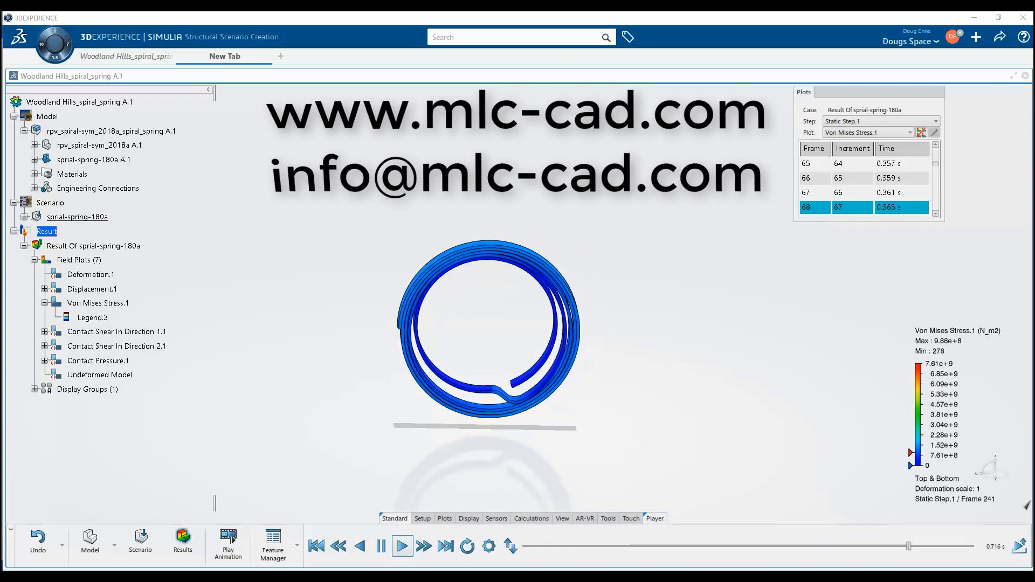